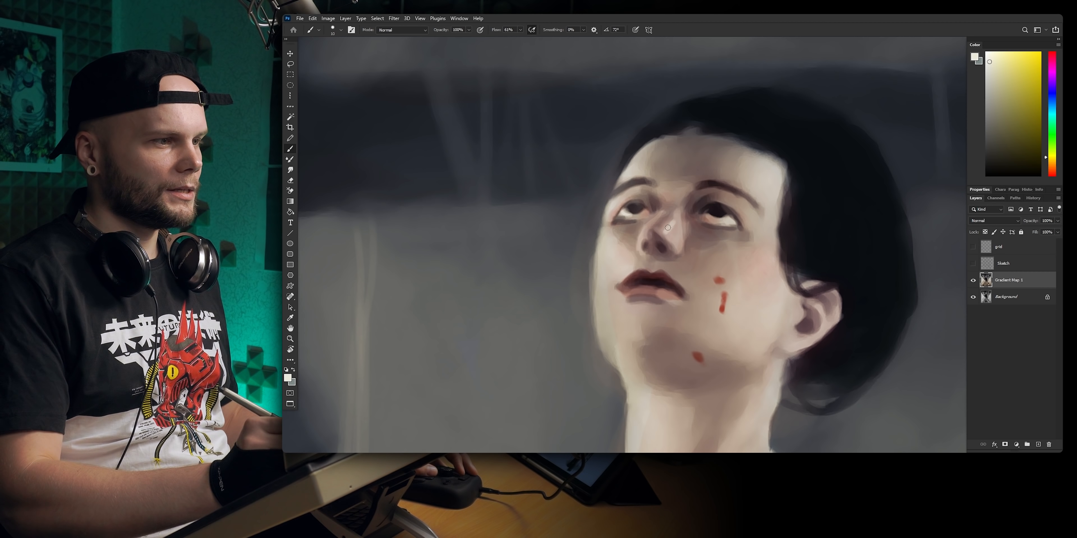
- Shift the foreground colour's hue from yellow into the cool blue range
{"action": "left_click", "coordinate": [1049, 106]}
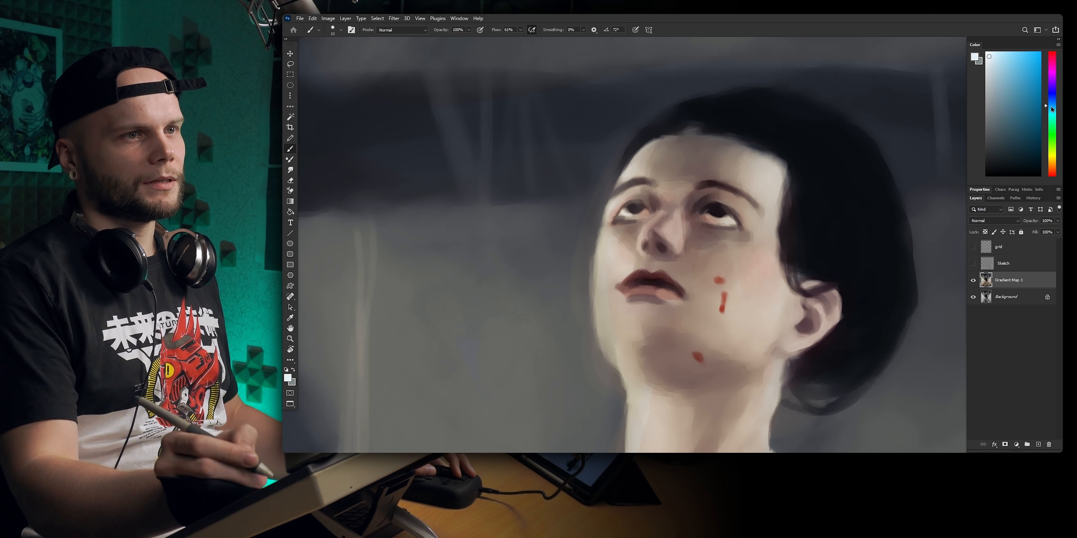